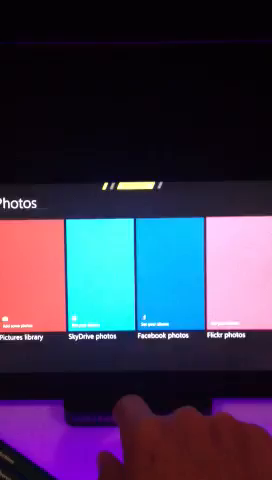
Step: Return from the Photos libraries to the Start screen and move right through the app tiles
click(96, 280)
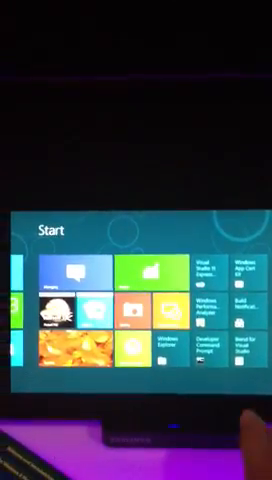
scroll(right, 3)
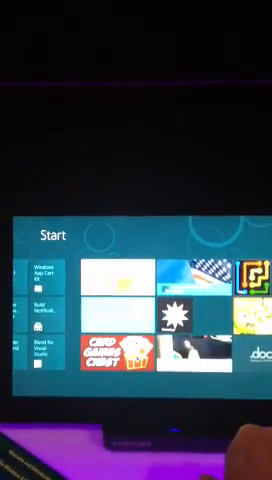